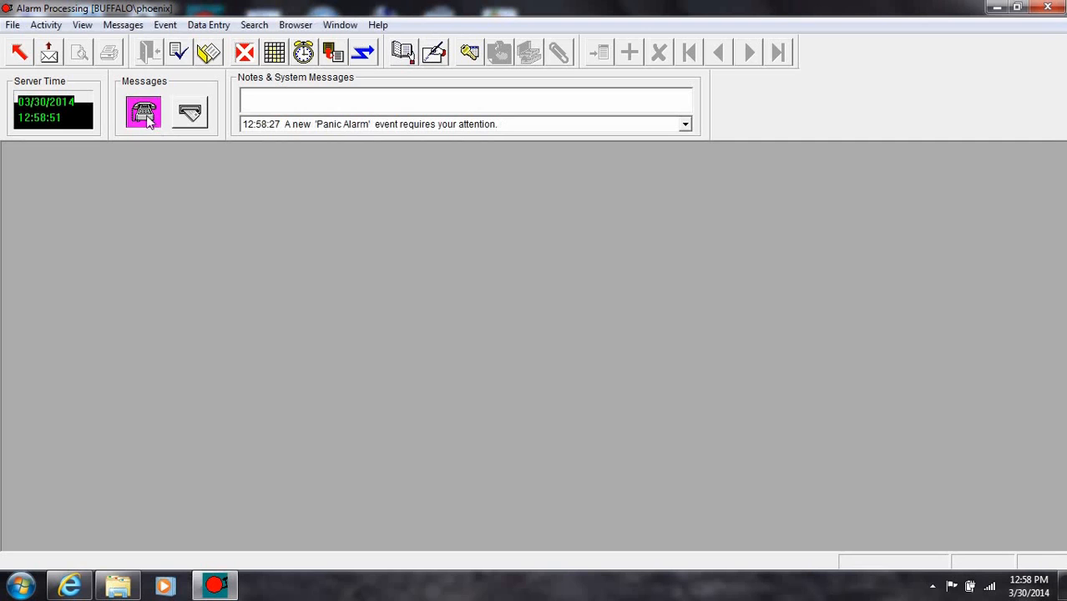
Take pending panic alarm event 1040 for Winter Park Mountain Lodge.
left_click(143, 113)
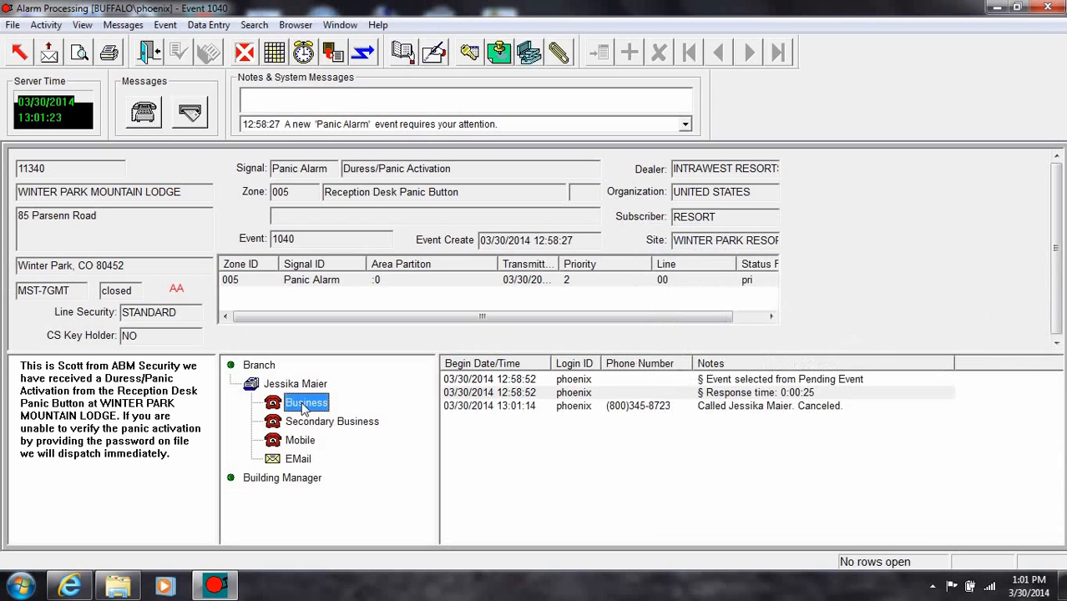
Log a no-answer call to the business number with comment 'calling the building manager'.
double_click(306, 402)
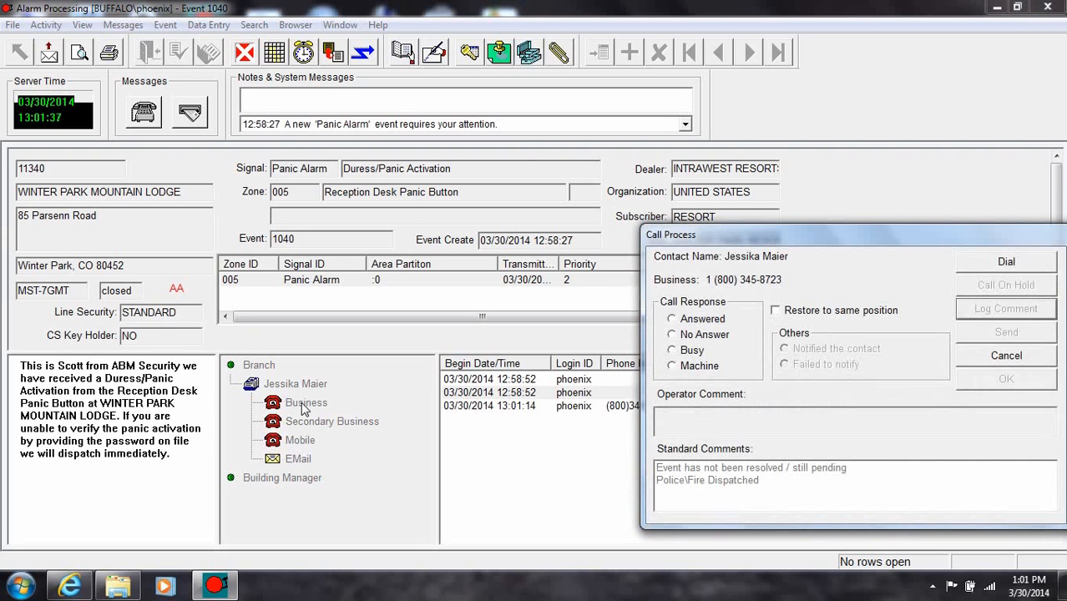
left_click(672, 334)
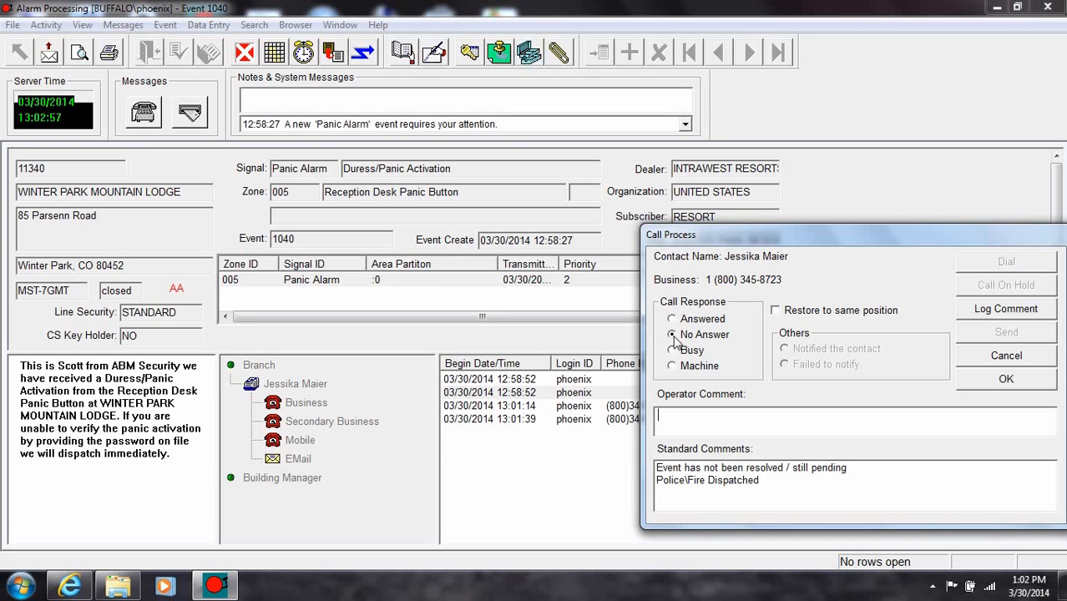
type("calling the building manager")
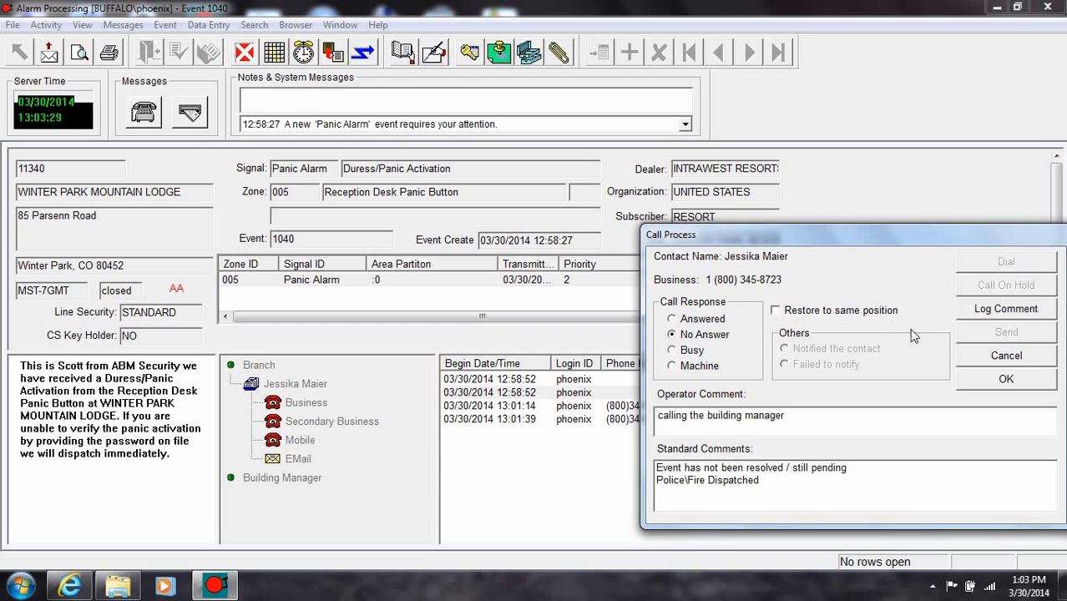
left_click(1007, 378)
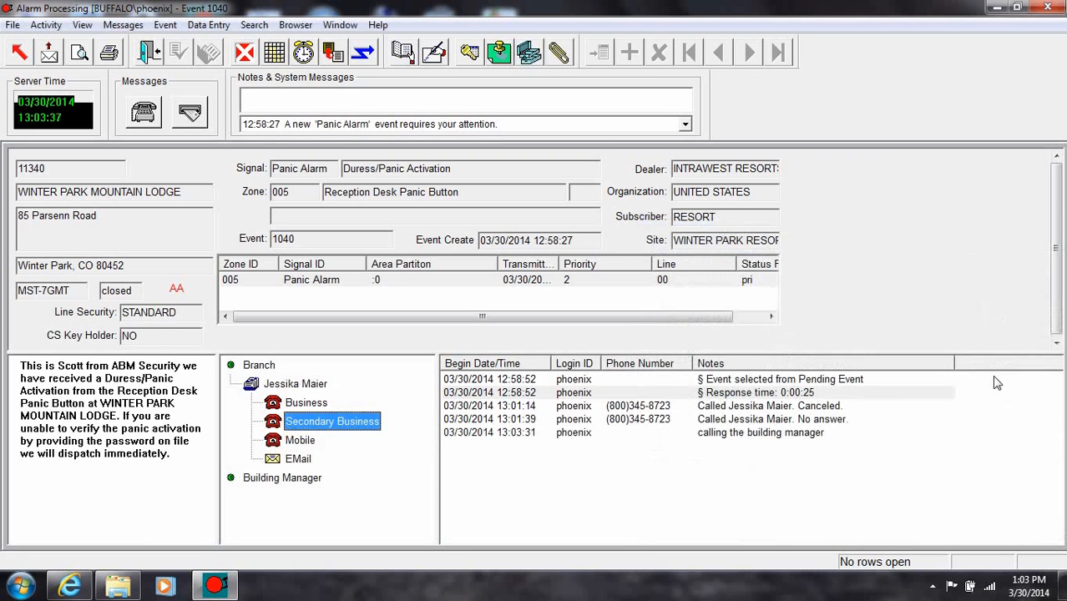
mouse_move(413, 305)
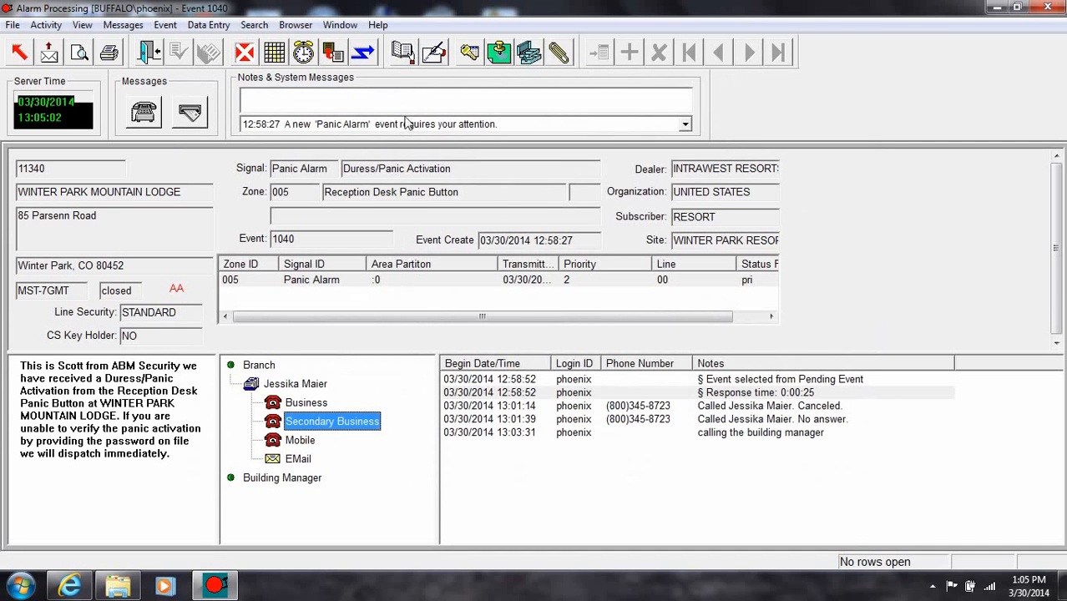
Review then close the alarm history for transmitter 11340.
left_click(407, 51)
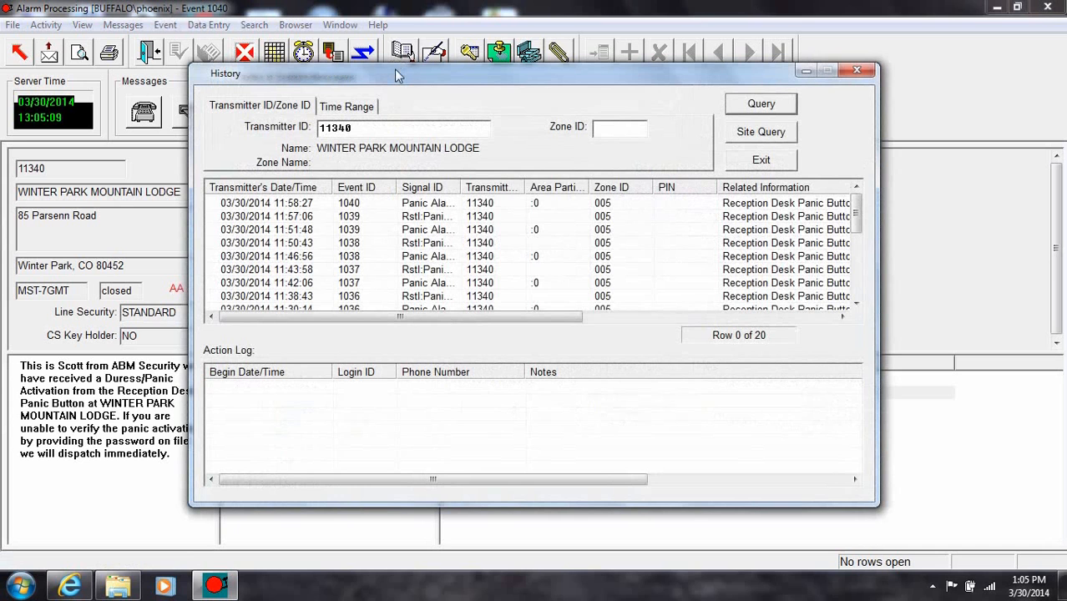
left_click(618, 129)
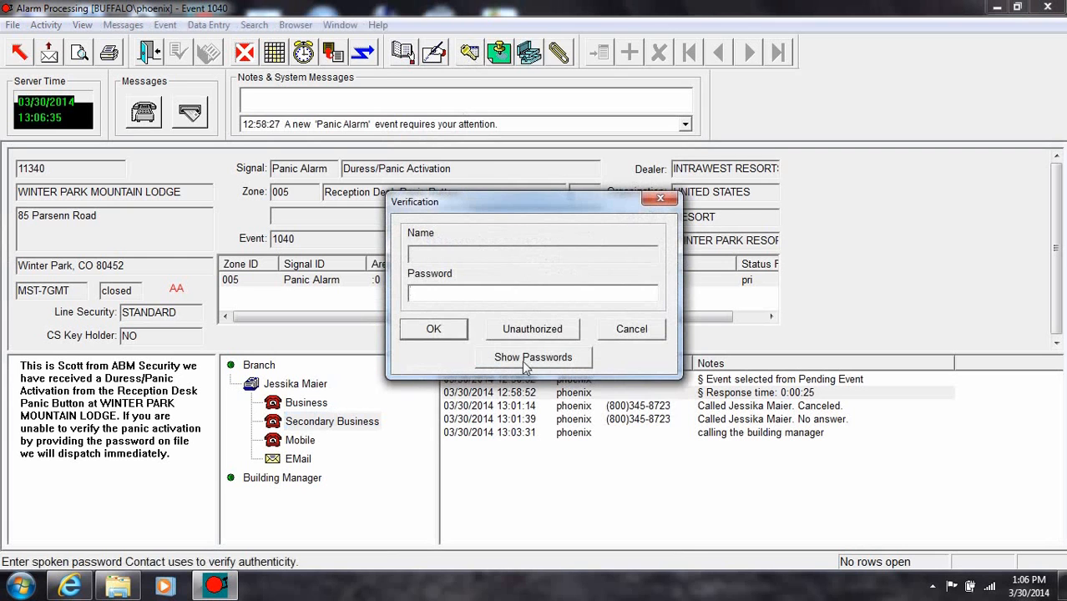
left_click(532, 357)
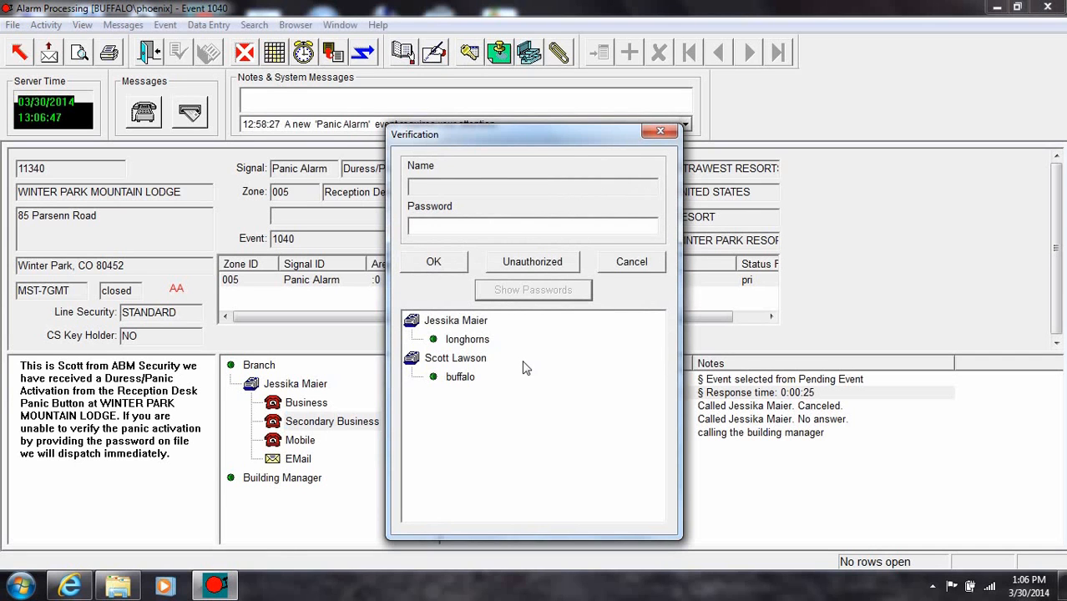
left_click(467, 339)
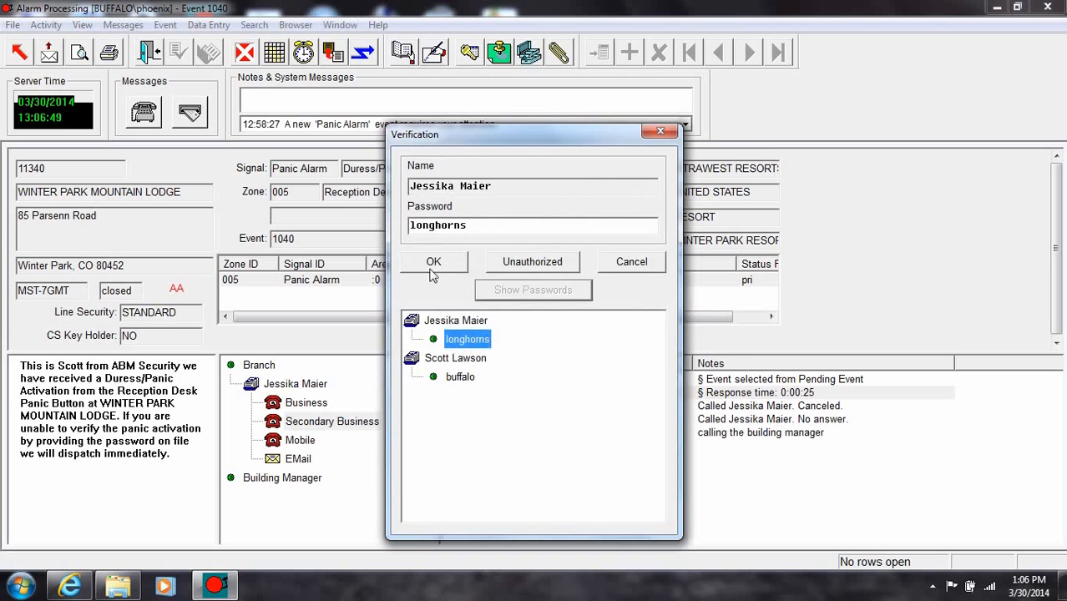
left_click(433, 262)
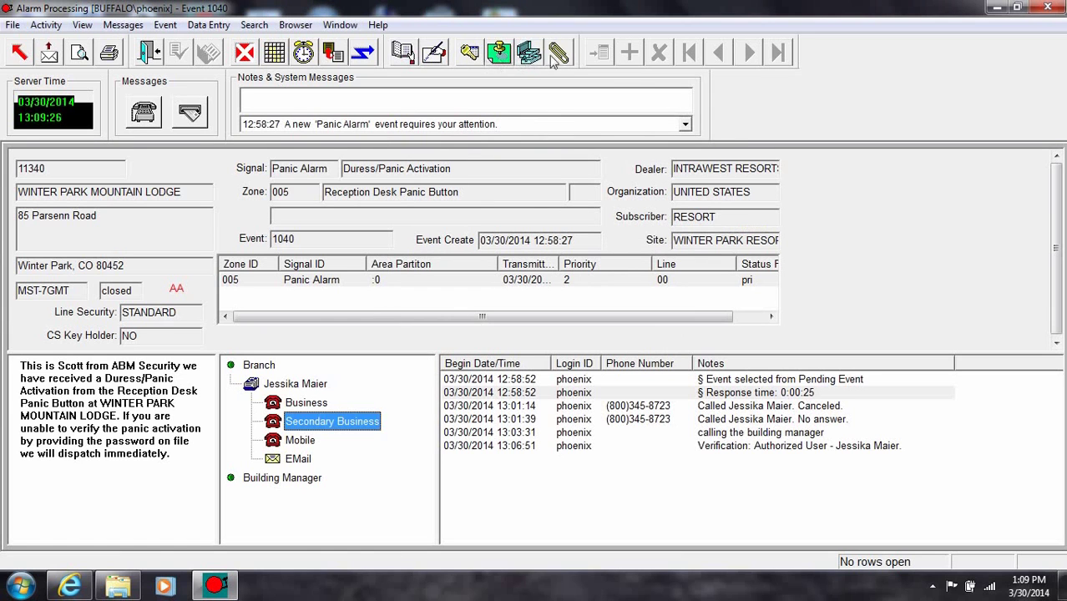
Open the transmitter-level hbcams.com attachment for event 1040.
left_click(557, 52)
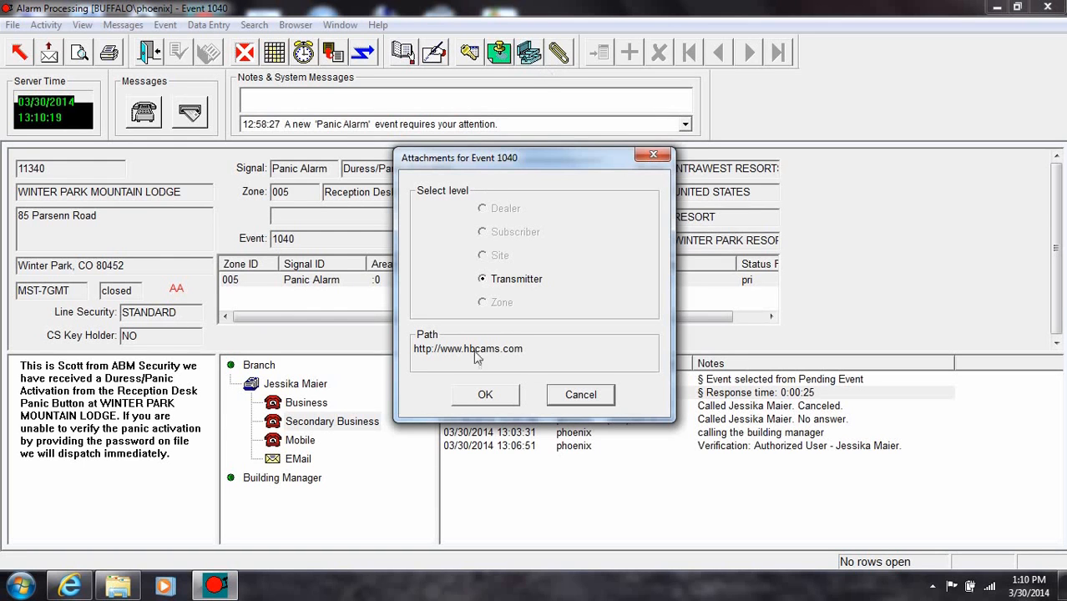
left_click(485, 395)
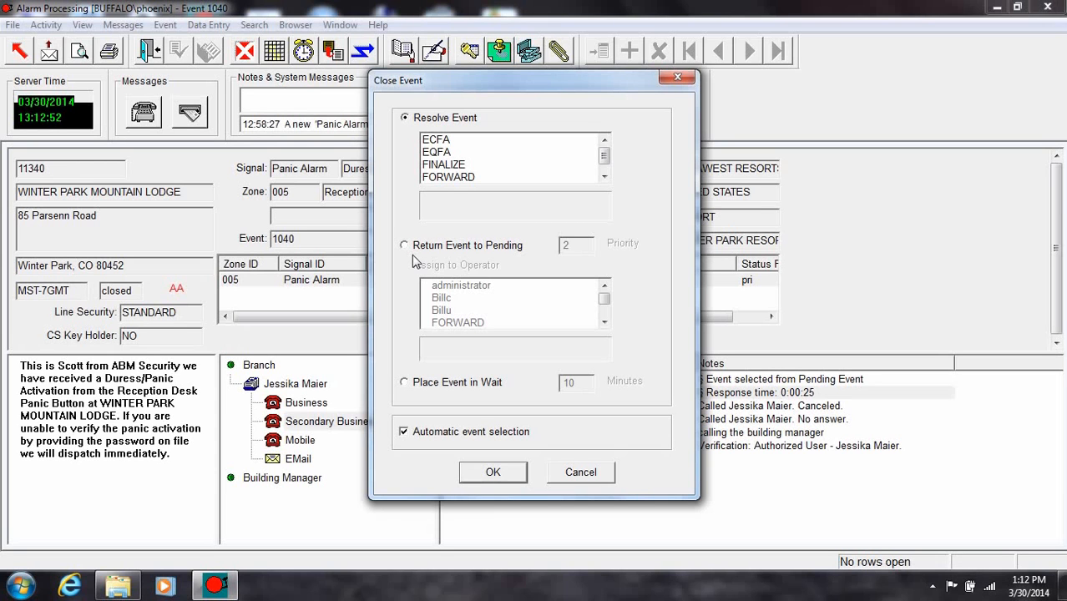
Resolve event 1040 with the FINALIZE code and confirm closing it.
left_click(445, 165)
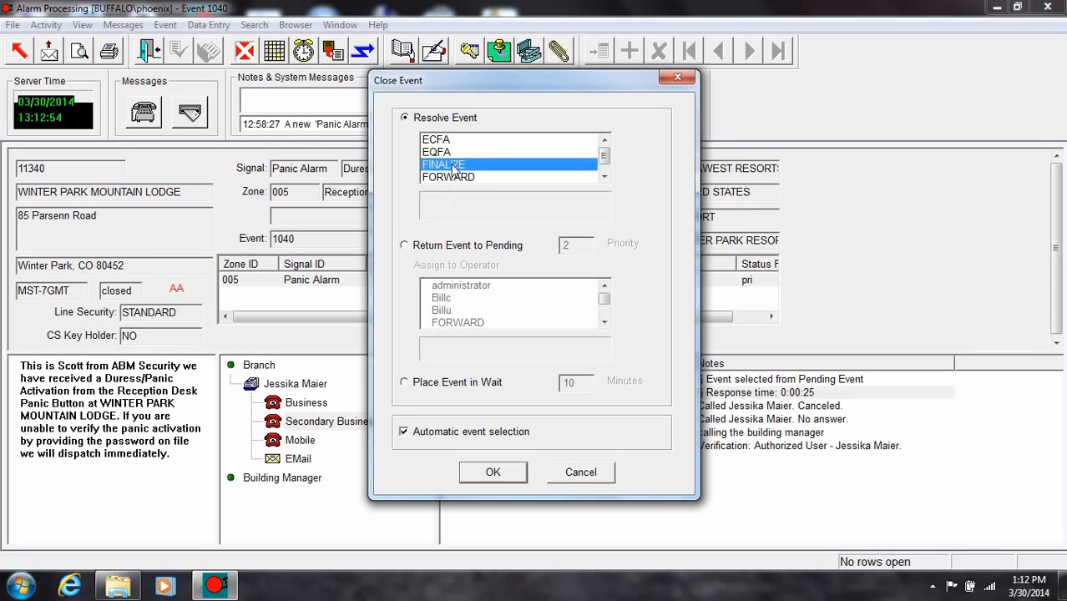
left_click(444, 164)
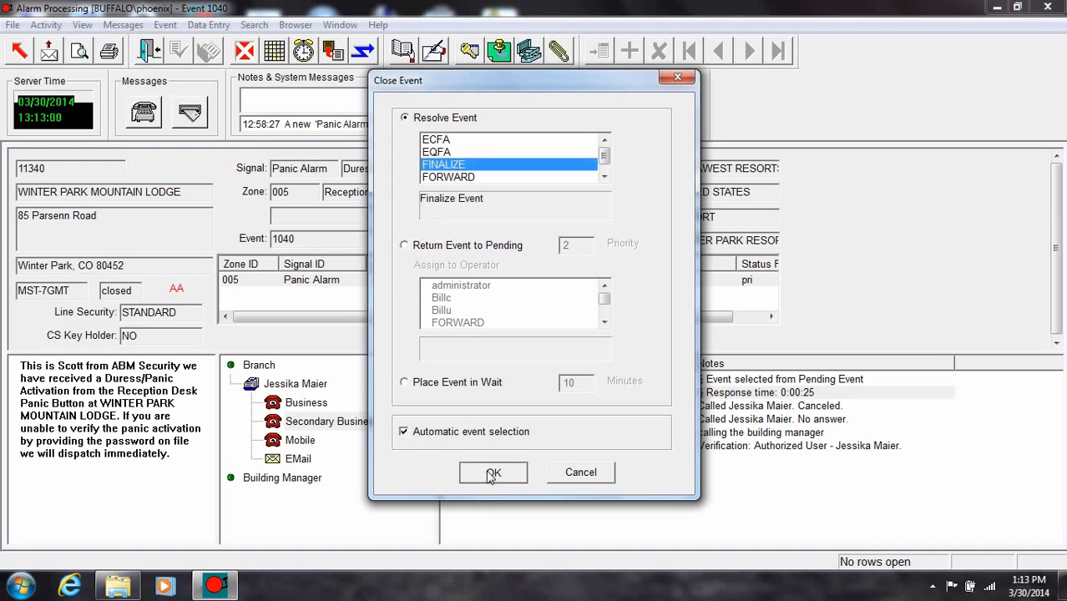
left_click(492, 472)
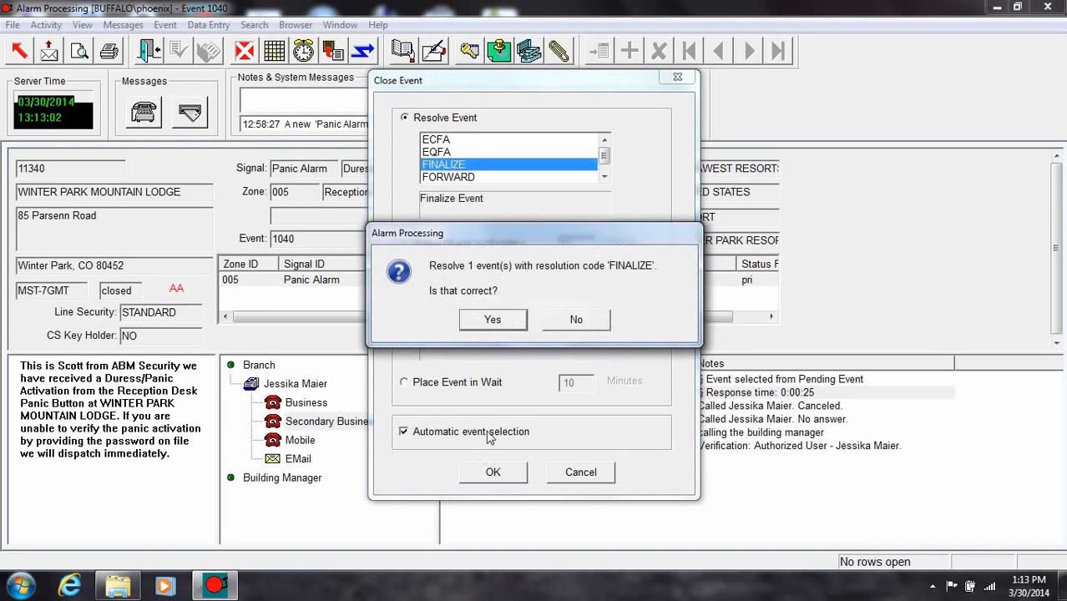
left_click(493, 320)
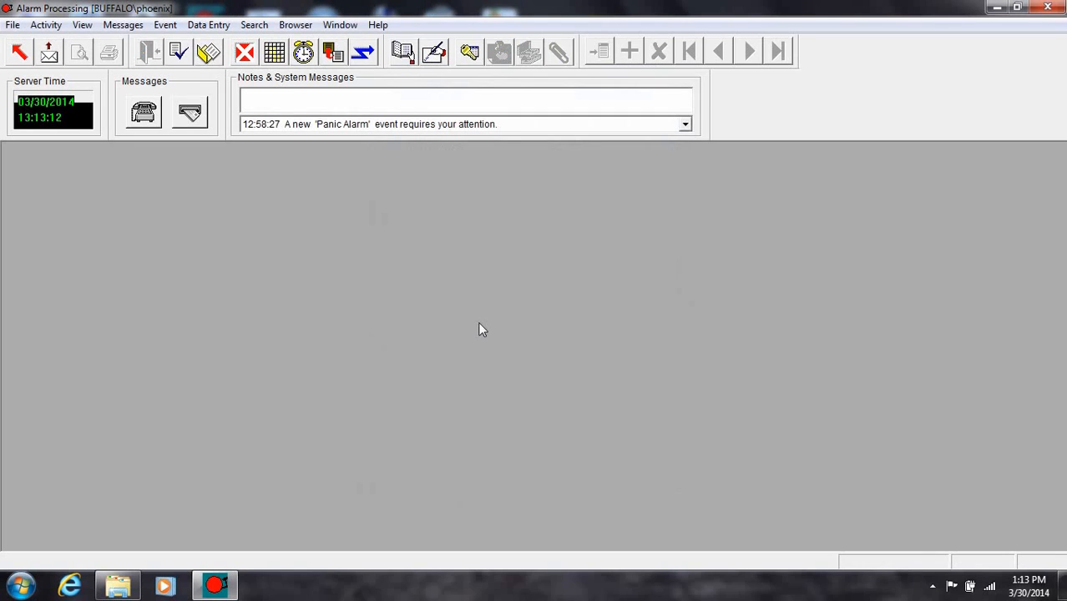